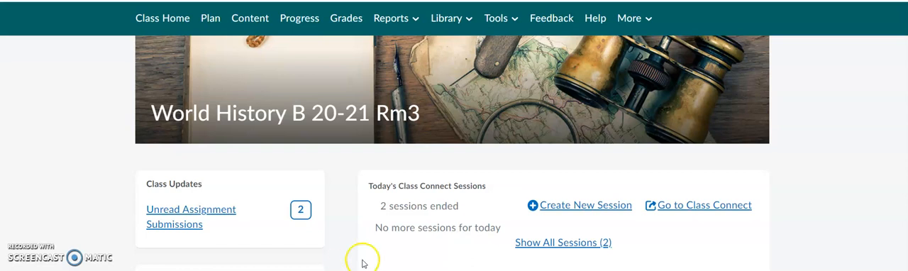
mouse_move(348, 196)
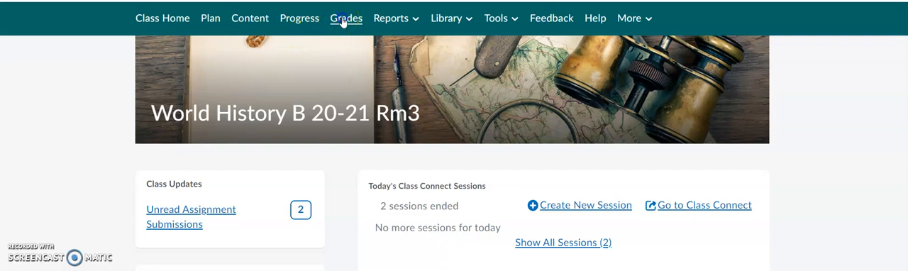
- Open the World History B 20-21 Rm3 gradebook from the class navbar
left_click(346, 18)
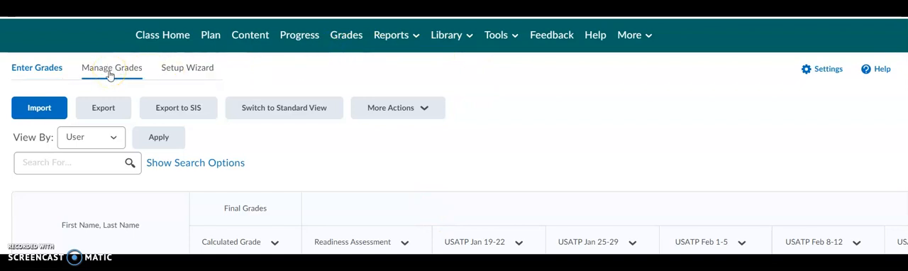
- Switch to Manage Grades and scroll down to the hidden Extra Credit category
left_click(111, 67)
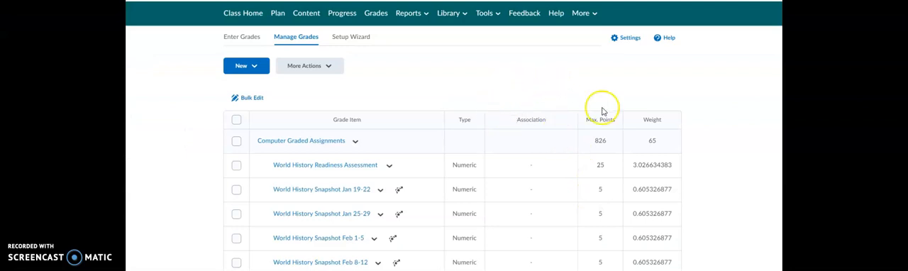
scroll("down", 3)
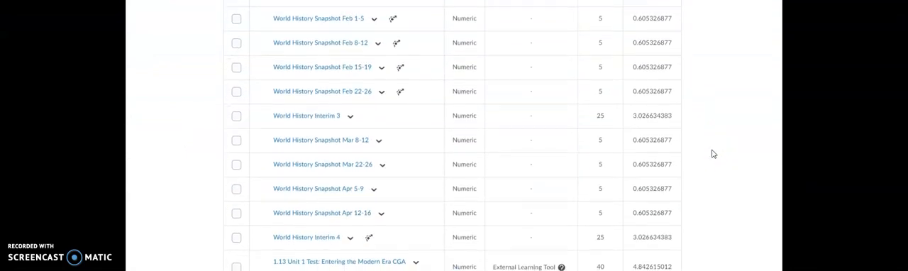
scroll("down", 3)
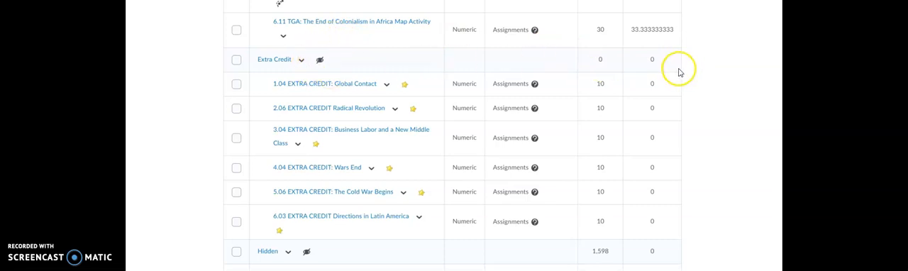
mouse_move(692, 90)
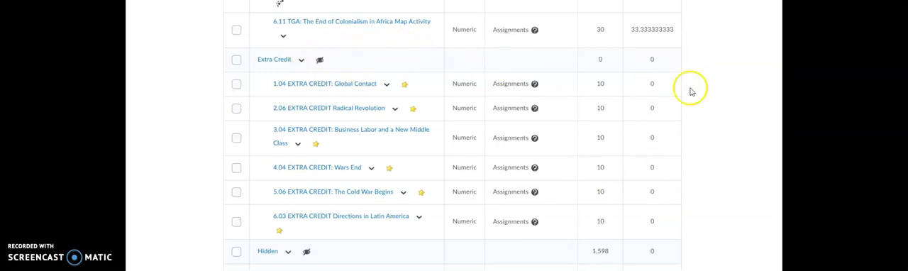
mouse_move(739, 98)
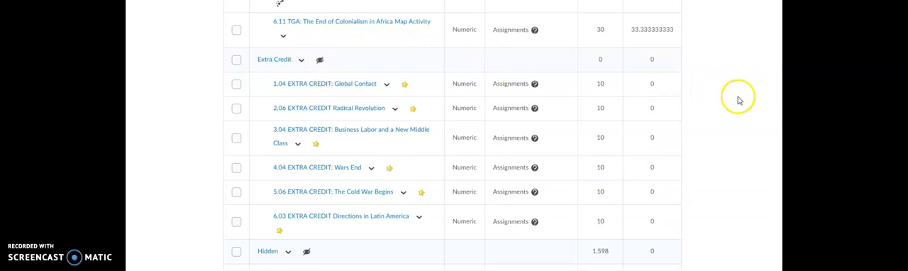
mouse_move(627, 106)
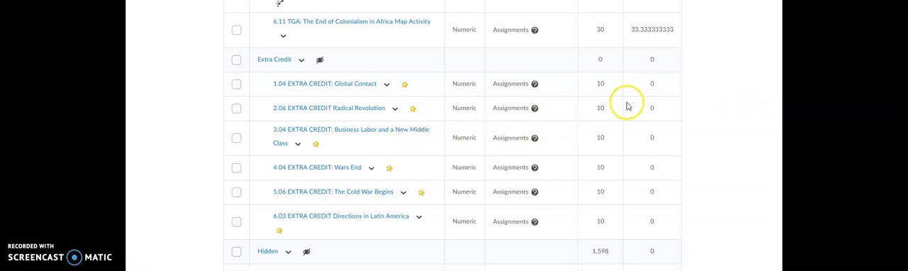
mouse_move(649, 84)
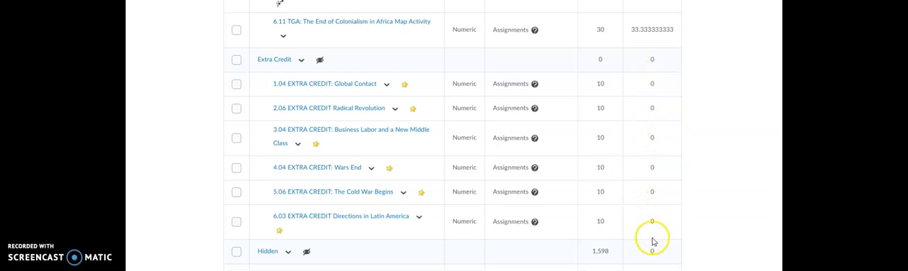
mouse_move(284, 99)
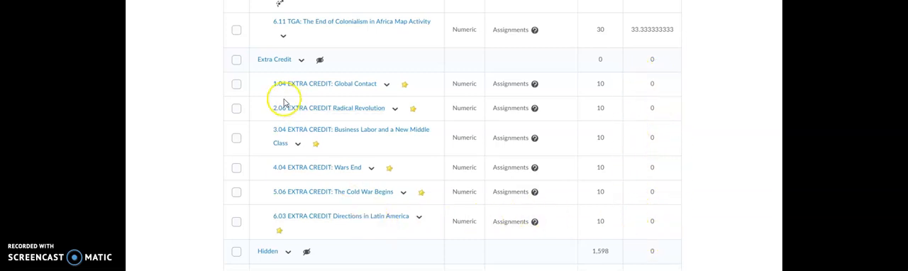
mouse_move(236, 84)
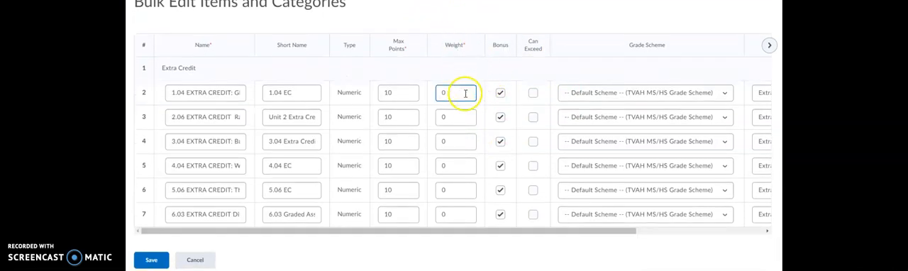
mouse_move(460, 99)
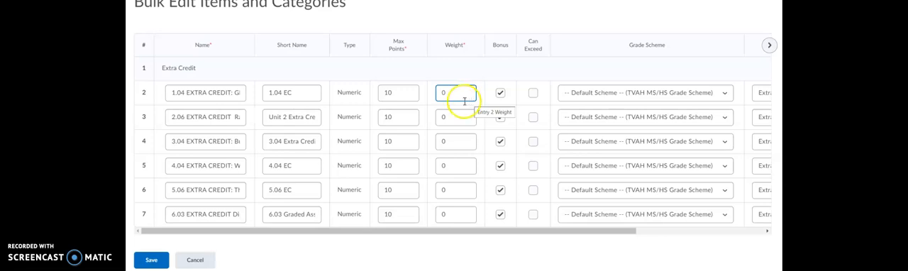
mouse_move(239, 93)
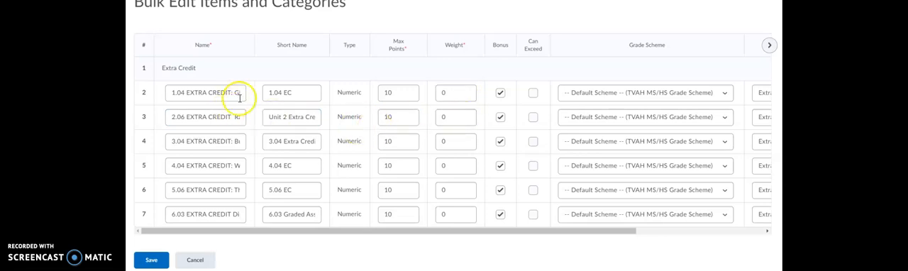
- Enter a weight for the first Extra Credit item in the bulk edit form
left_click(455, 92)
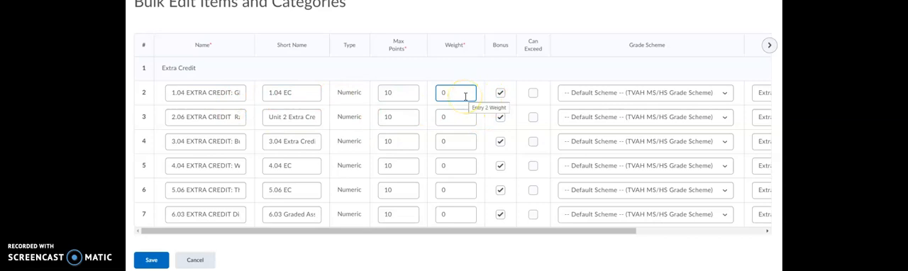
type("16.67")
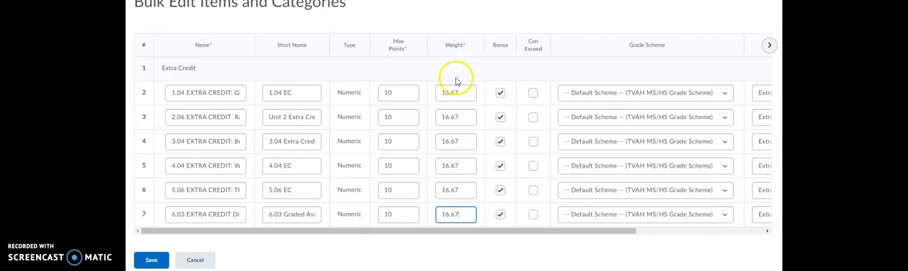
mouse_move(473, 109)
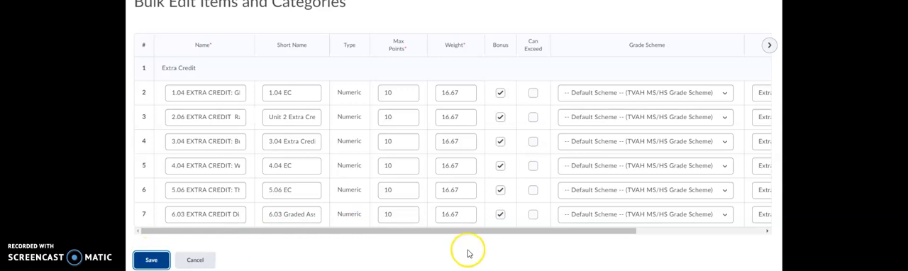
mouse_move(471, 247)
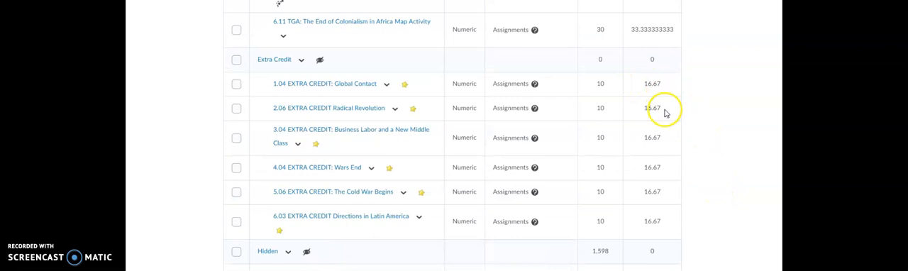
mouse_move(422, 253)
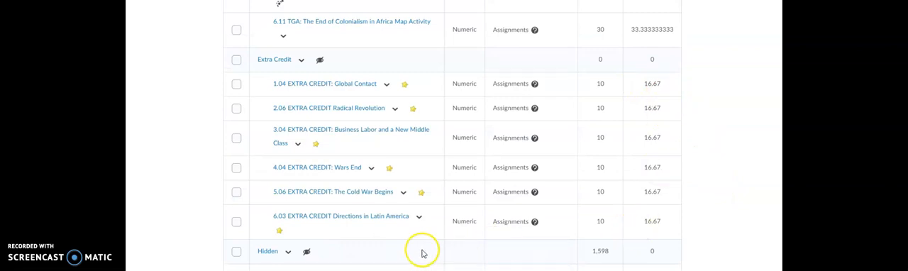
mouse_move(470, 210)
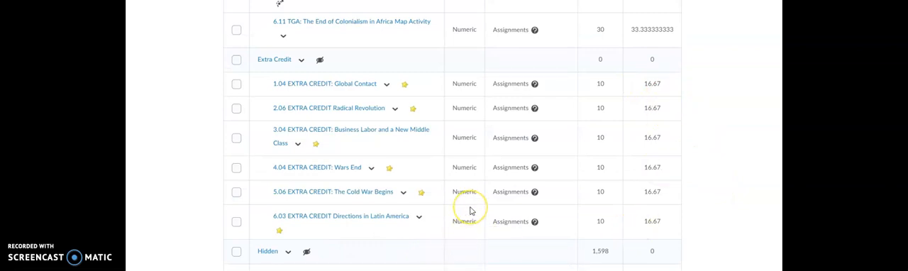
mouse_move(460, 105)
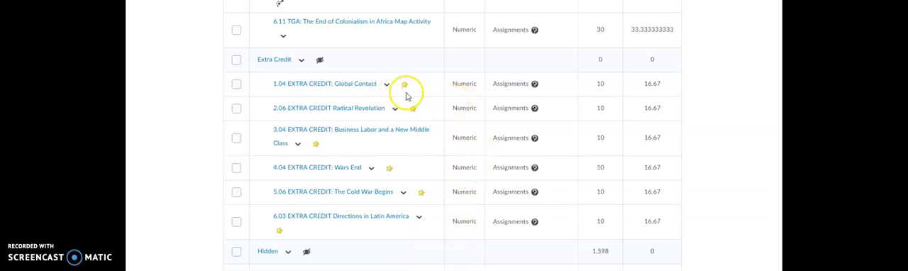
mouse_move(321, 147)
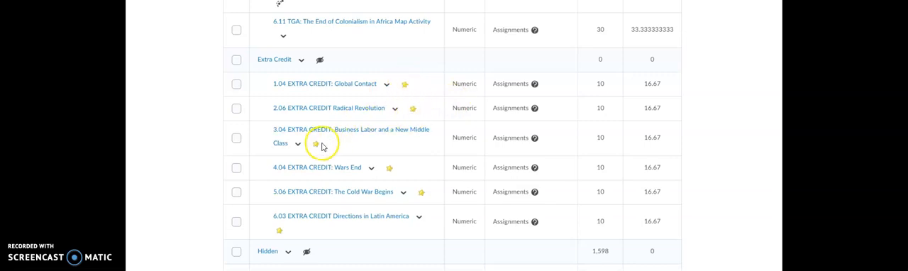
mouse_move(275, 235)
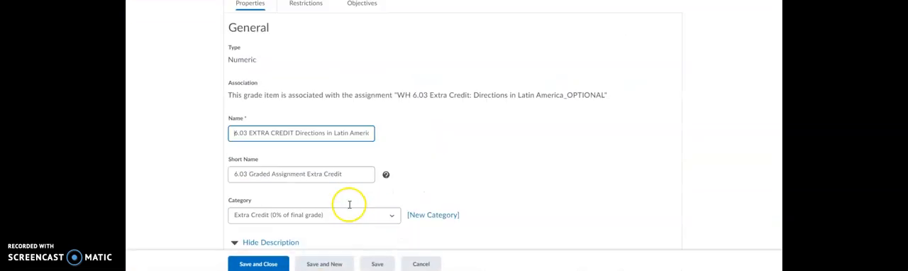
scroll("down", 3)
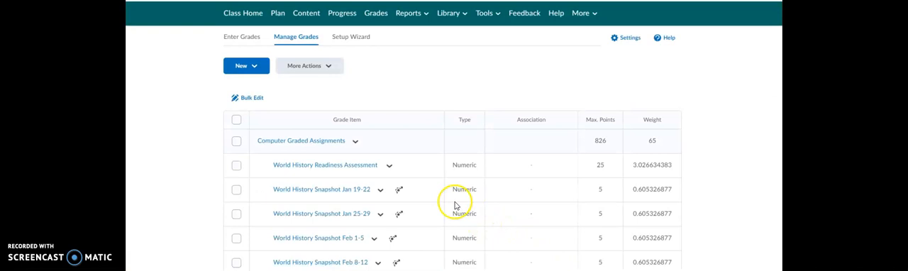
- Scroll to Extra Credit and choose Edit from its dropdown menu
scroll("down", 3)
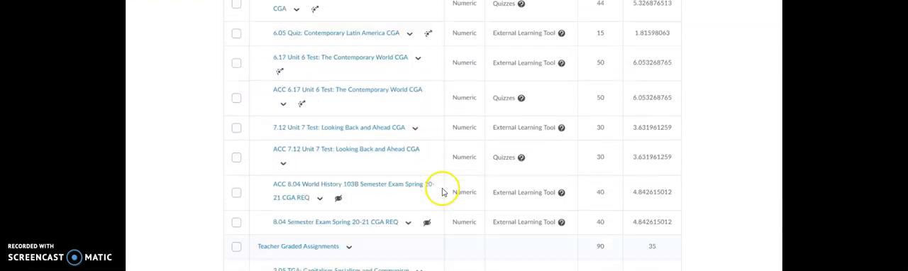
scroll("down", 3)
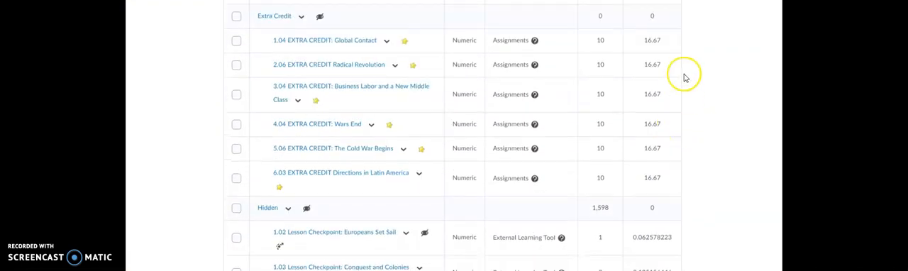
mouse_move(334, 34)
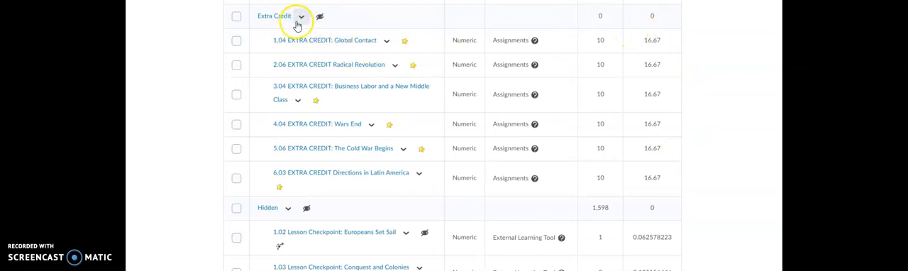
mouse_move(261, 25)
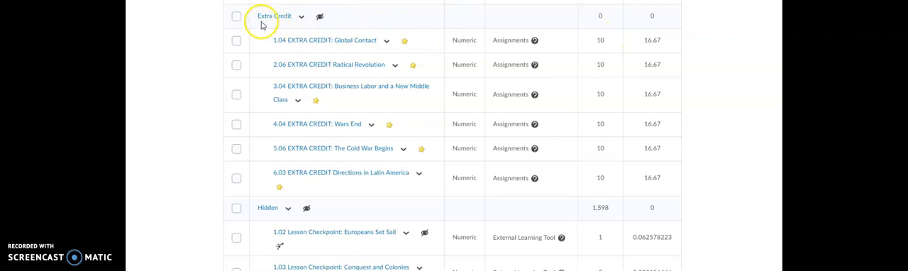
left_click(302, 15)
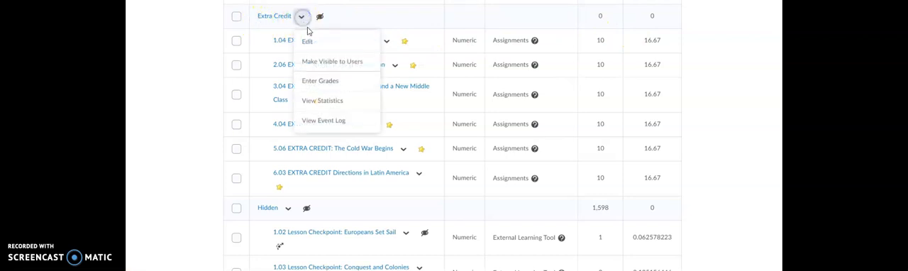
left_click(301, 16)
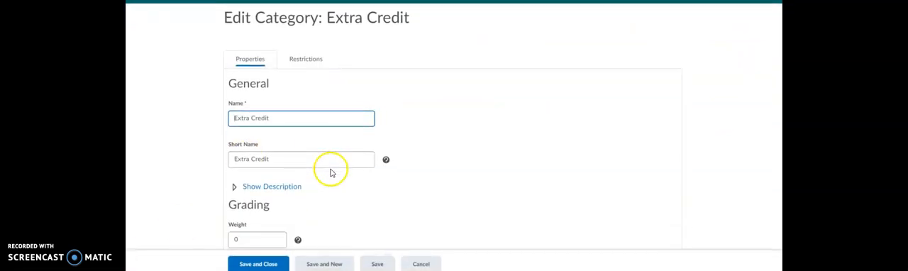
- Set the Extra Credit weight to 10, keeping 'Allow category grade to exceed category weight' checked
scroll("down", 3)
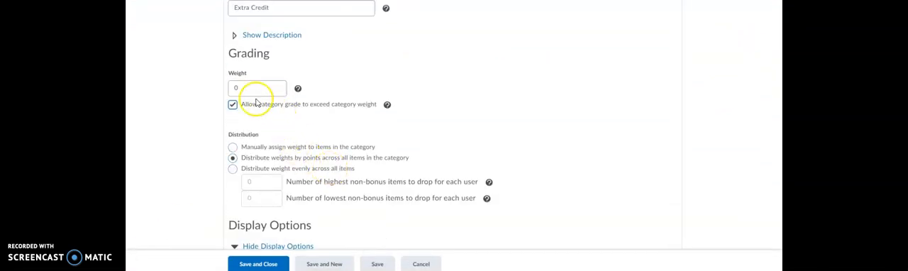
left_click(256, 88)
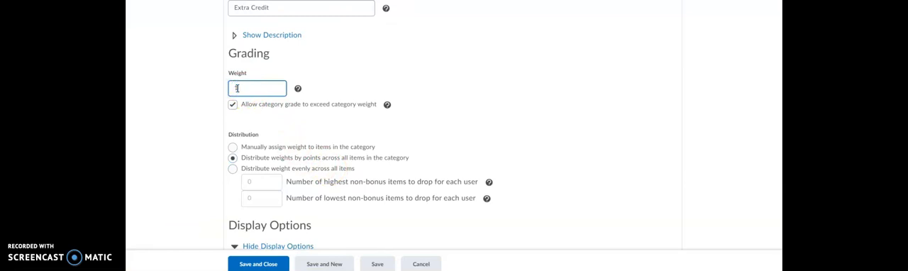
type("10")
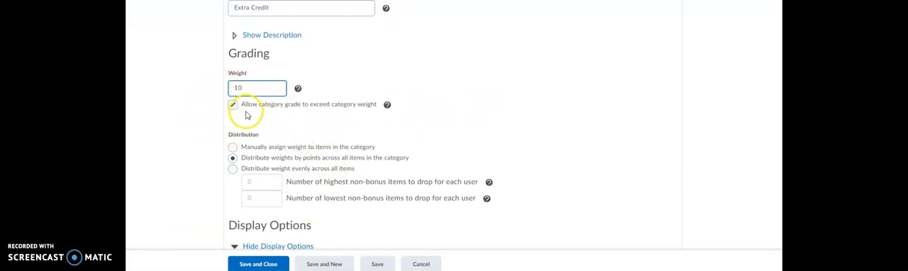
left_click(232, 105)
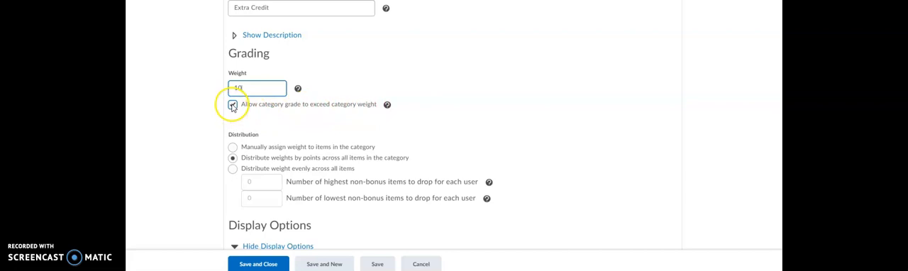
left_click(233, 104)
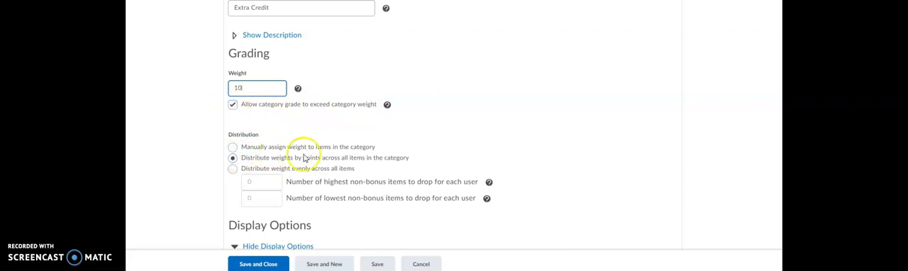
mouse_move(282, 165)
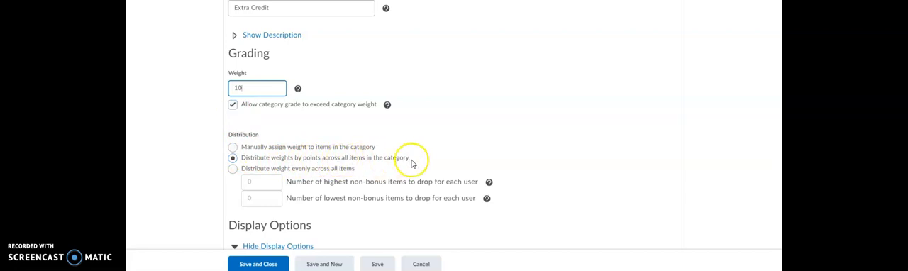
- Scroll through Display Options and save and close the Extra Credit category
scroll("down", 3)
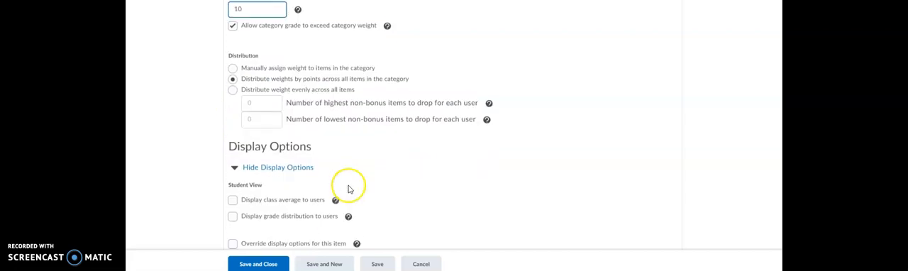
scroll("down", 3)
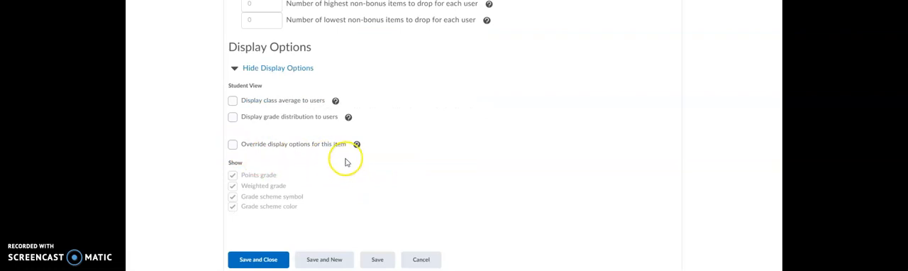
mouse_move(268, 213)
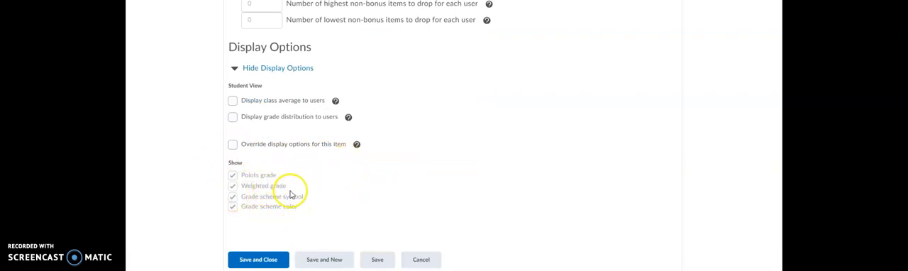
mouse_move(304, 206)
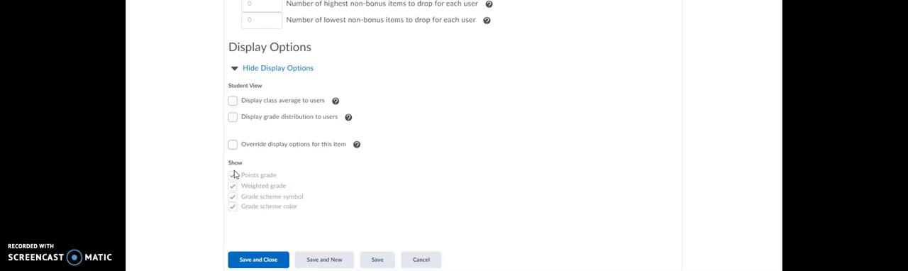
left_click(232, 175)
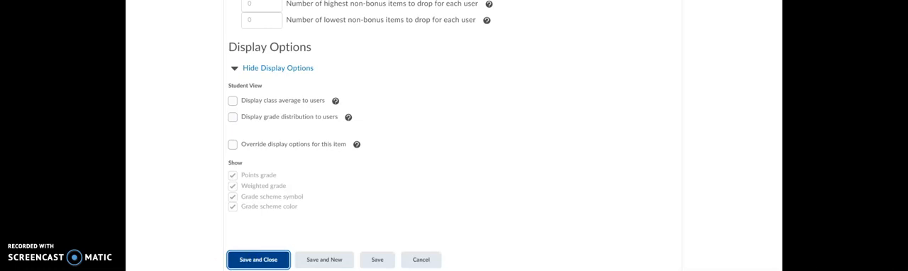
left_click(258, 259)
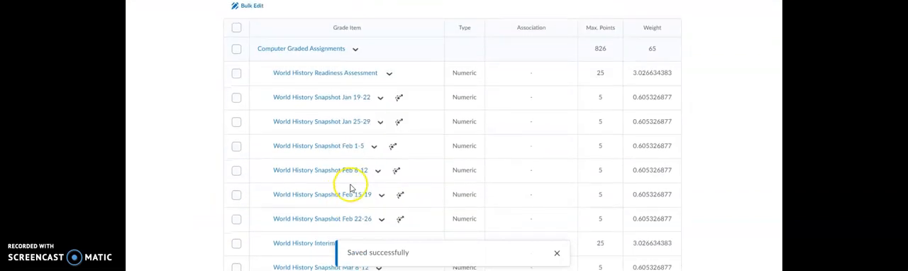
- Scroll to Extra Credit and open its actions dropdown to make it visible
scroll("down", 3)
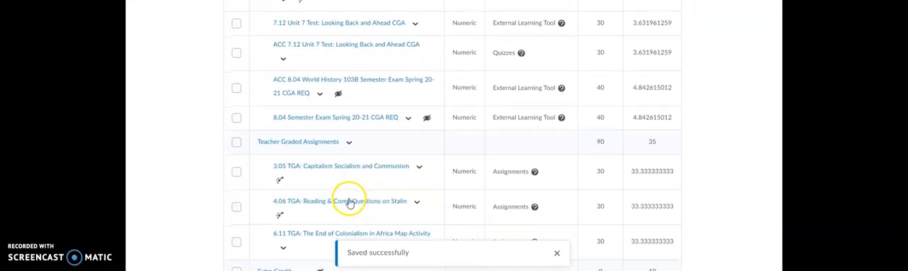
scroll("down", 3)
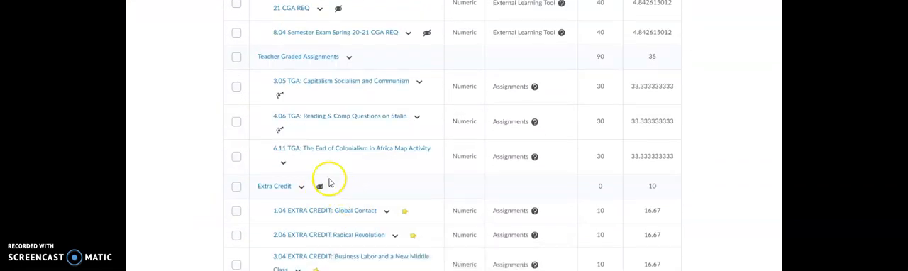
scroll("down", 3)
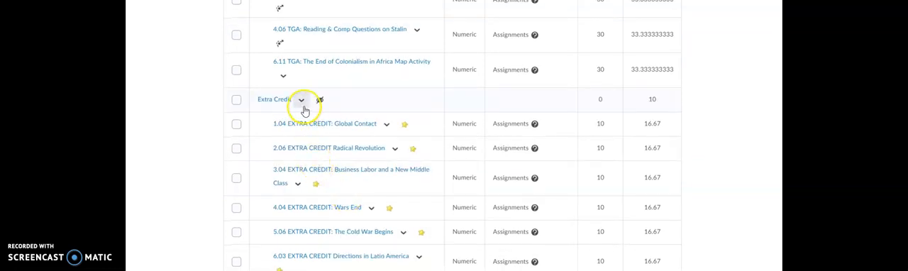
left_click(300, 99)
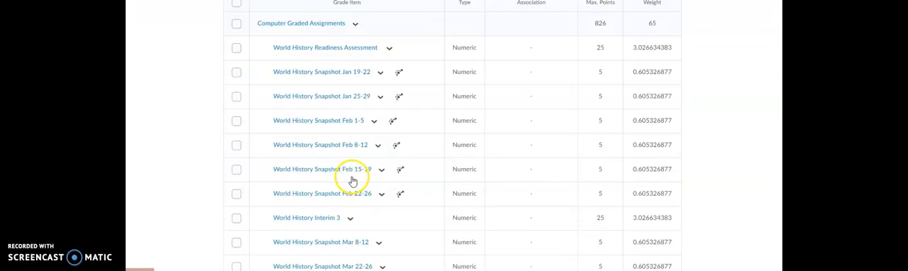
scroll("down", 3)
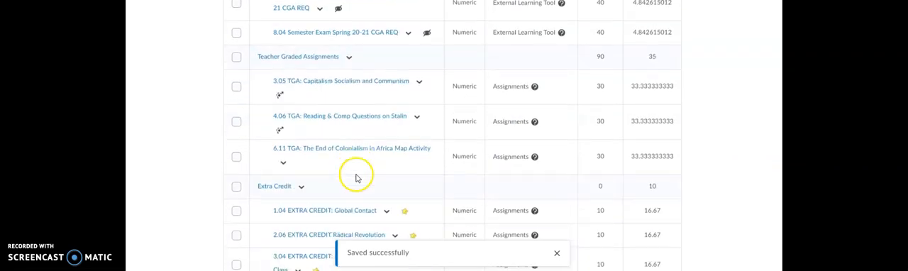
scroll("down", 3)
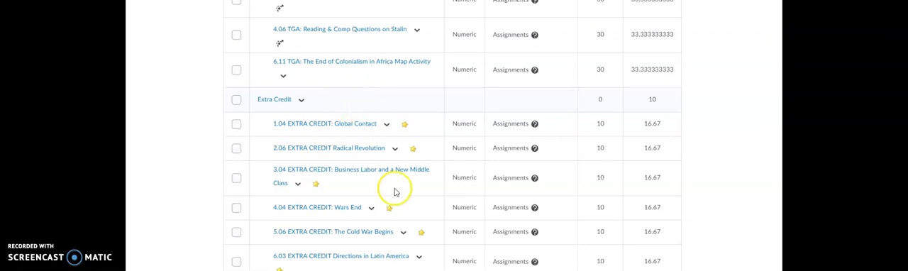
scroll("down", 3)
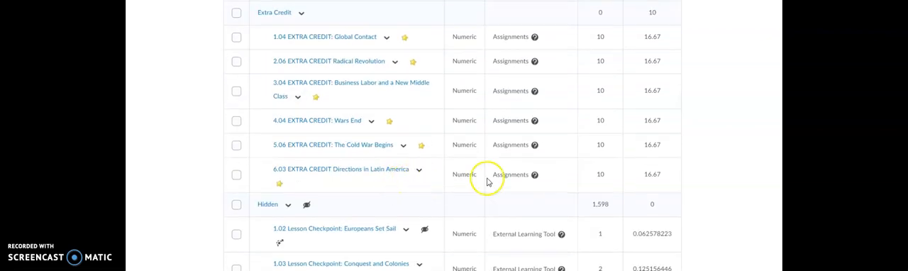
mouse_move(438, 87)
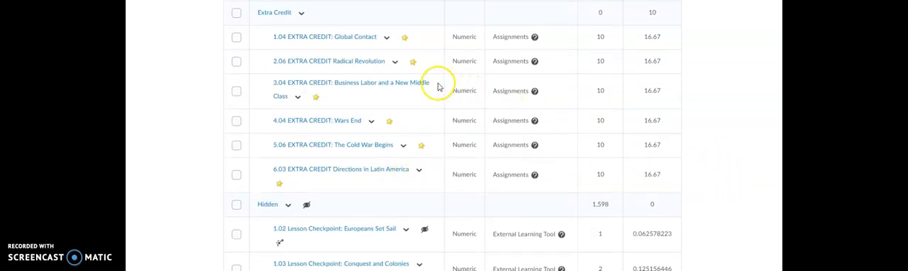
mouse_move(663, 88)
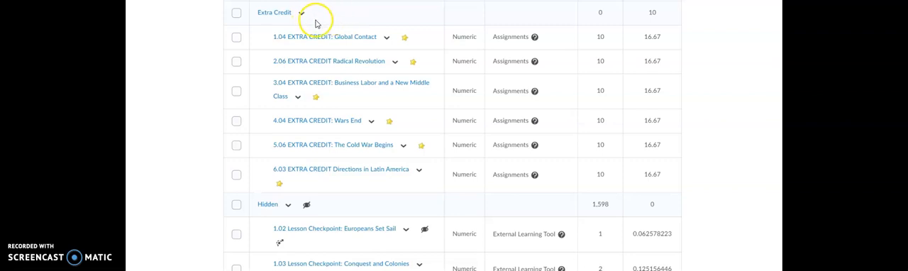
mouse_move(514, 188)
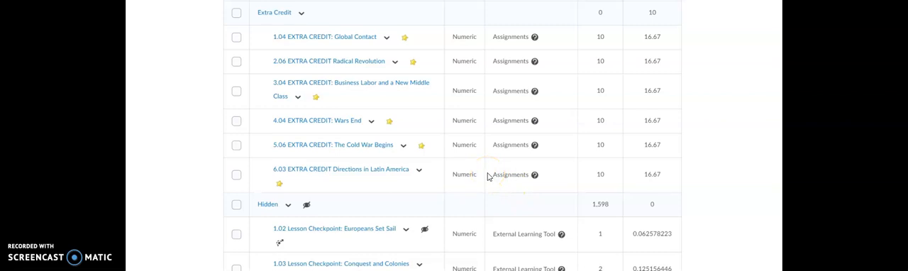
mouse_move(177, 254)
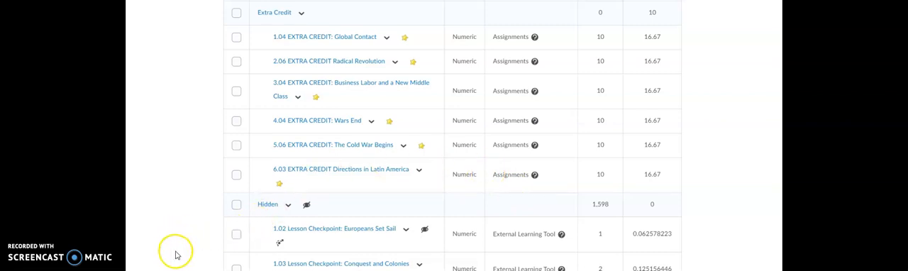
mouse_move(326, 216)
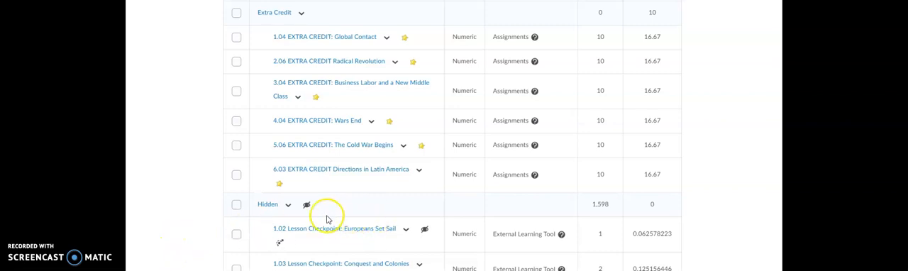
mouse_move(168, 262)
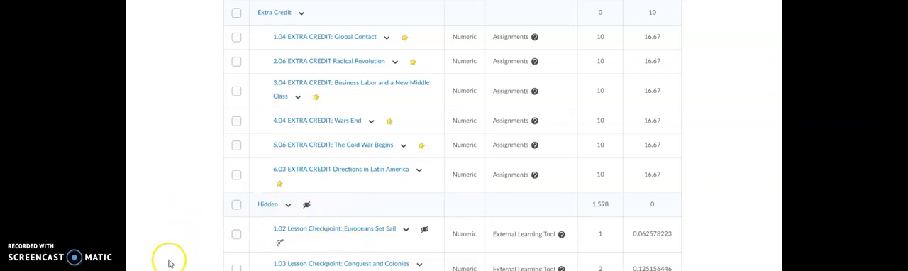